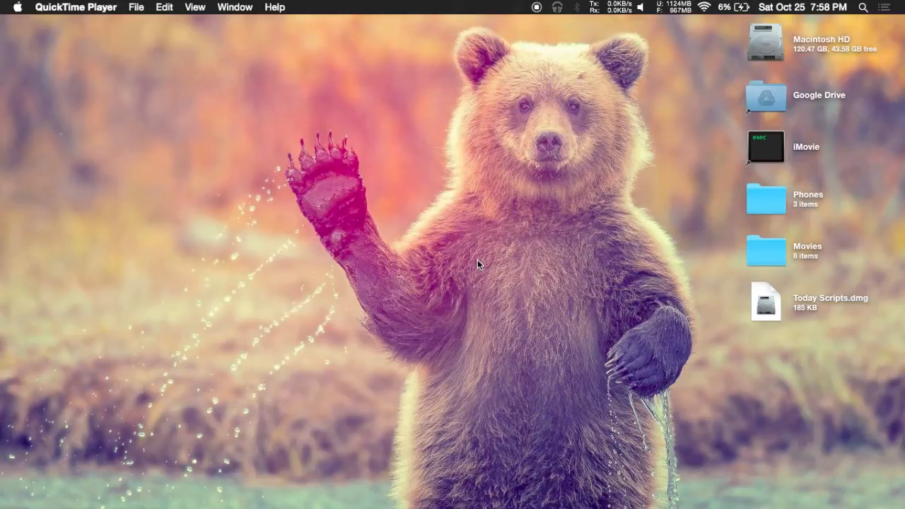
# - Mount and open the Today Scripts.dmg disk image from the desktop
pyautogui.click(766, 302)
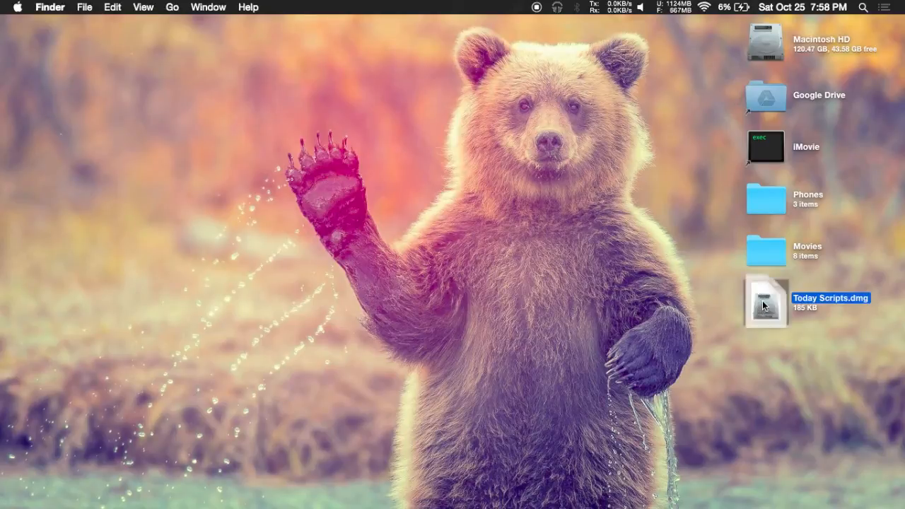
pyautogui.doubleClick(766, 302)
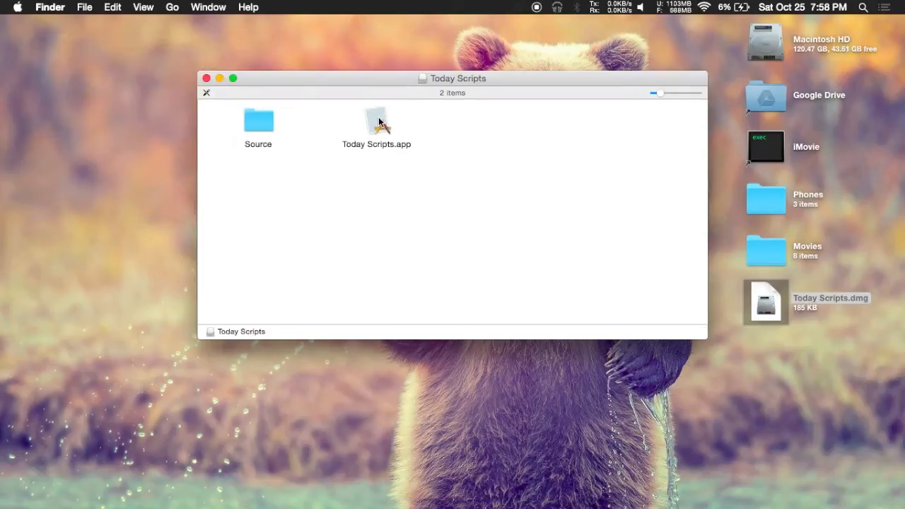
# - Launch Today Scripts.app and bring up Notification Center's Today view for editing
pyautogui.click(377, 120)
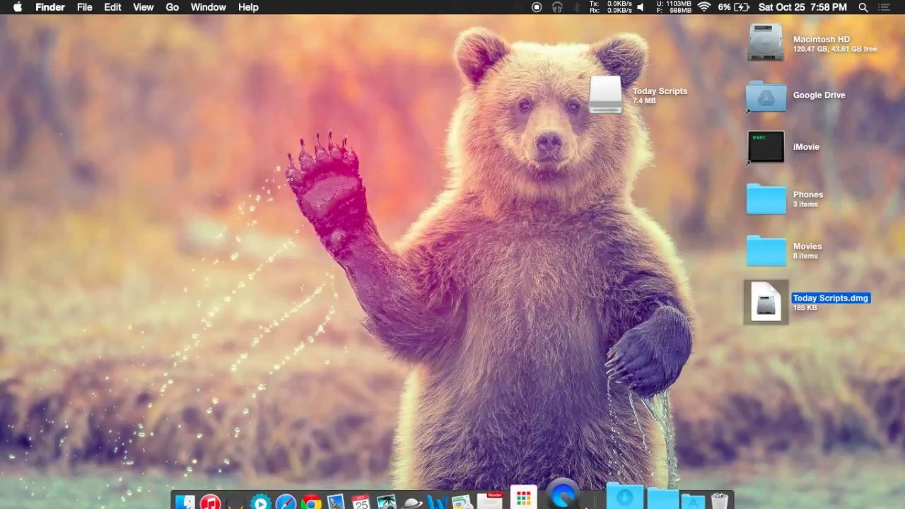
pyautogui.click(635, 491)
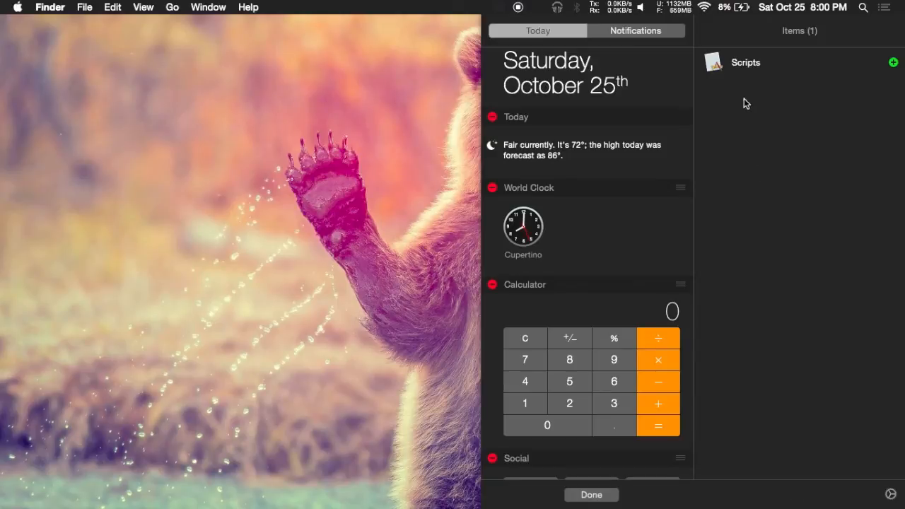
pyautogui.moveTo(741, 64)
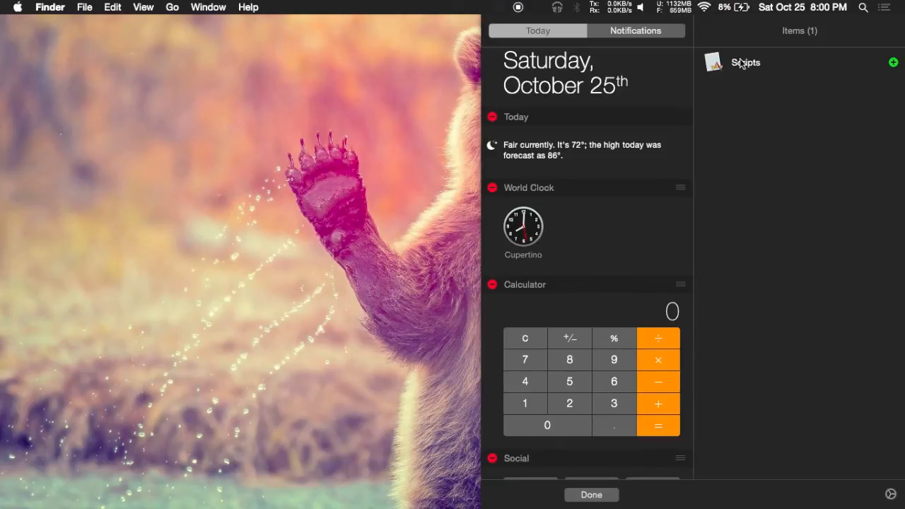
# - Add the Scripts widget to the Today view and finish editing
pyautogui.click(892, 62)
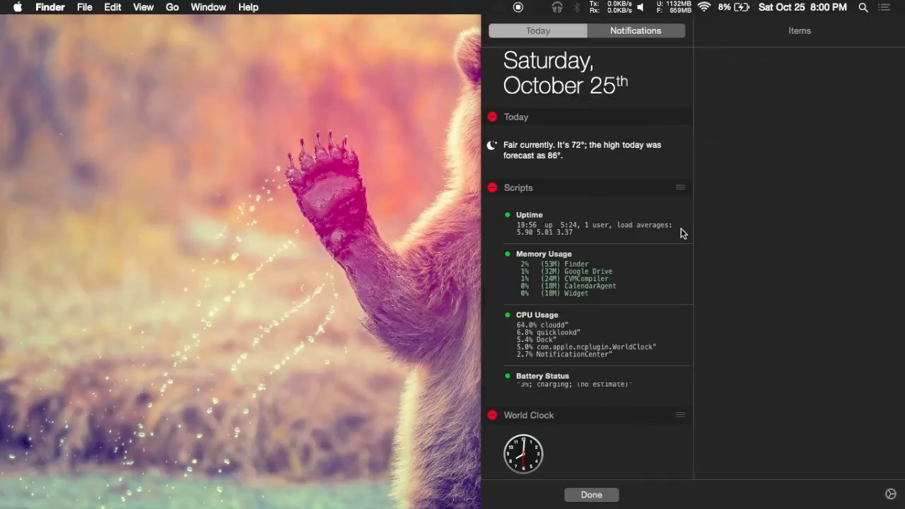
pyautogui.click(592, 494)
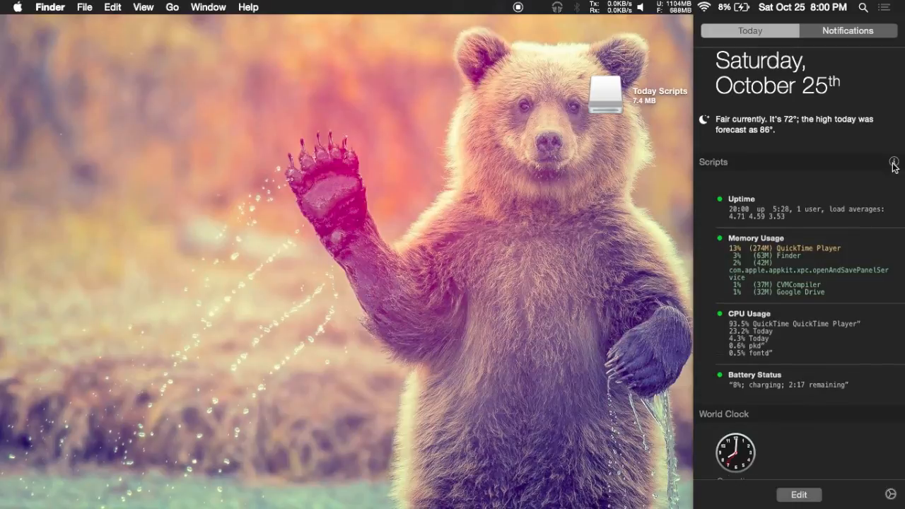
# - Start a new script in the Scripts widget with Program /bin/bash
pyautogui.click(894, 161)
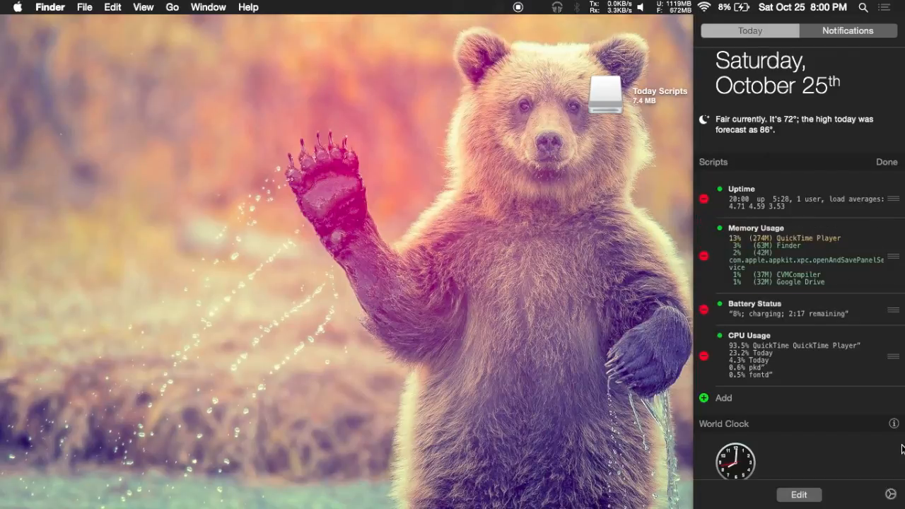
pyautogui.click(723, 398)
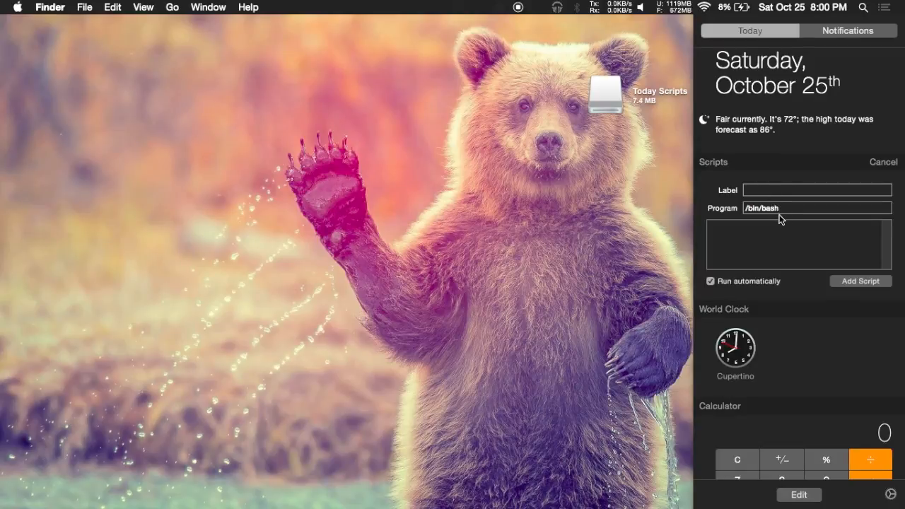
pyautogui.moveTo(765, 243)
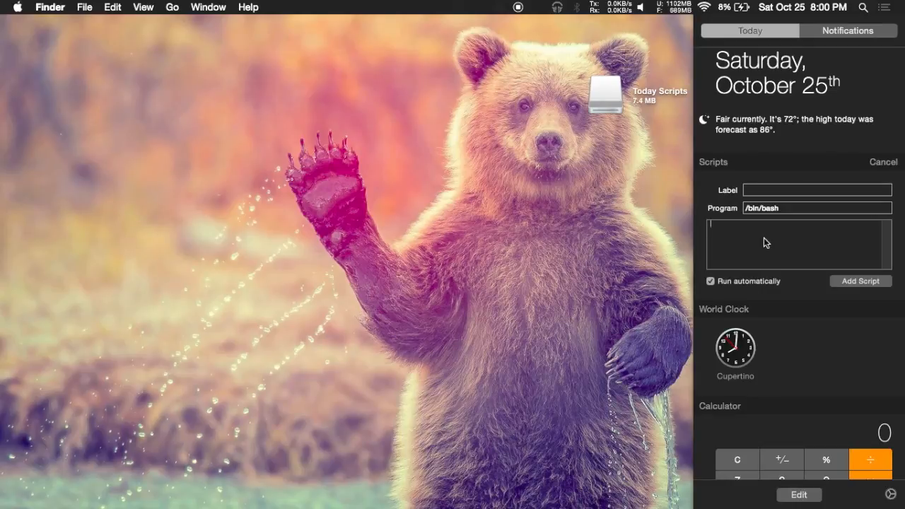
pyautogui.moveTo(854, 288)
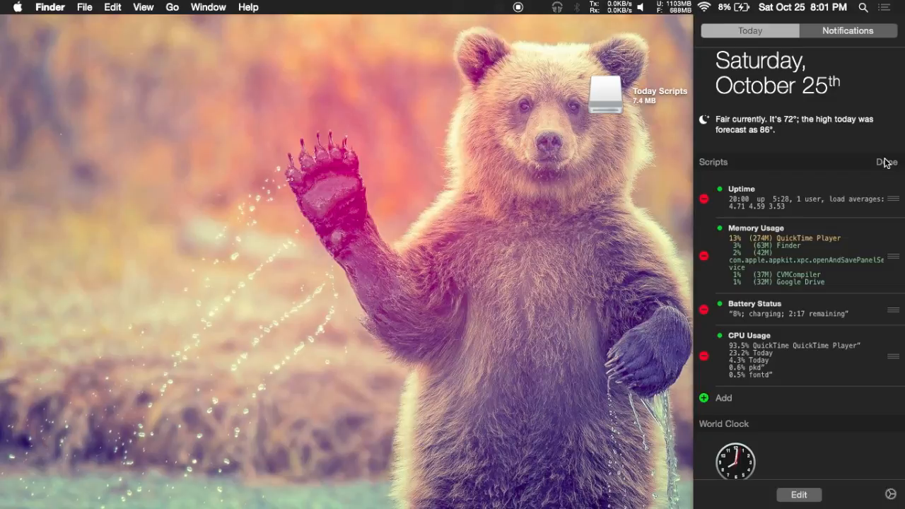
# - Leave the Scripts widget's edit mode, restoring the four readouts
pyautogui.click(886, 162)
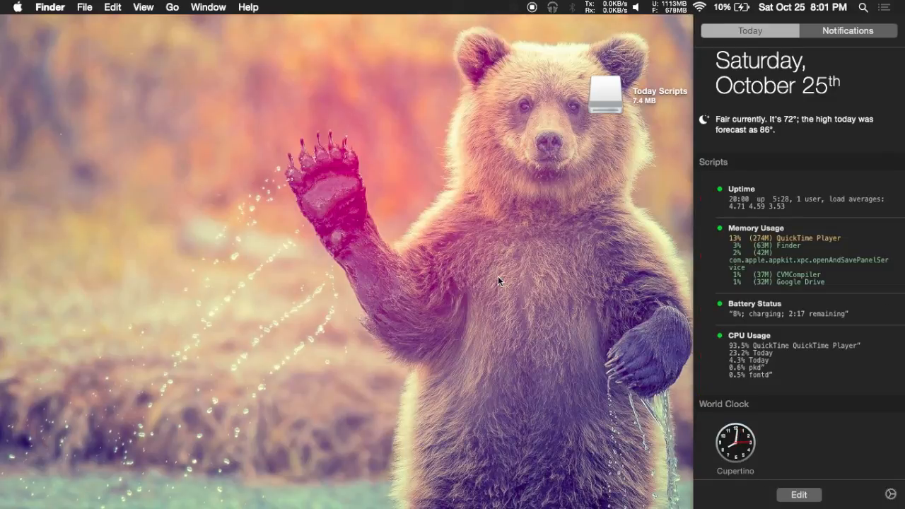